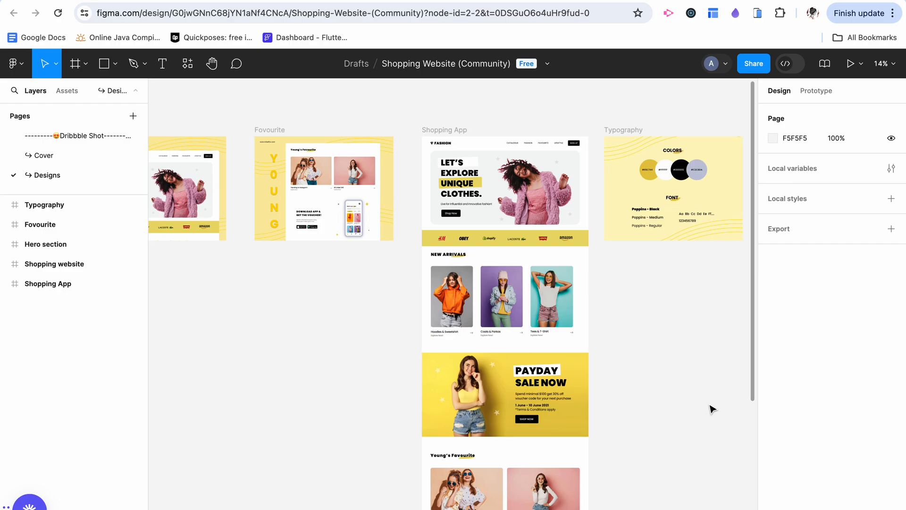
mouse_move(386, 292)
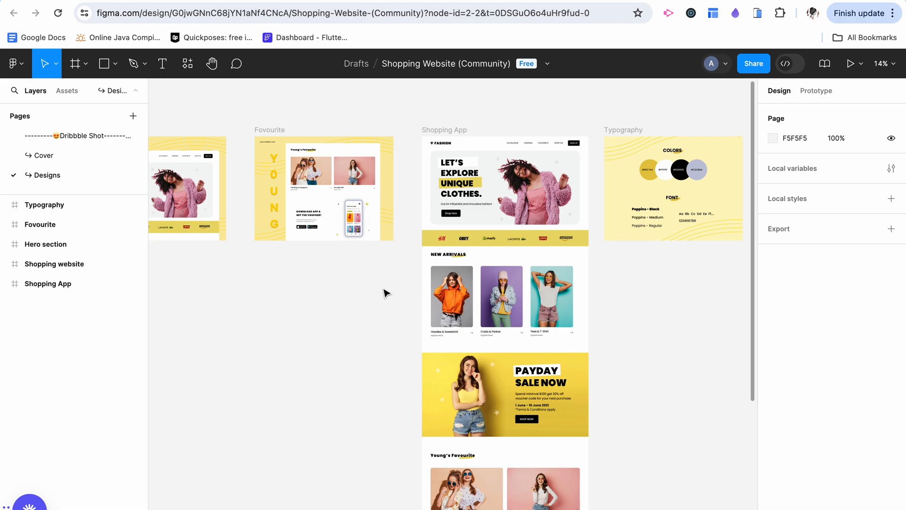
mouse_move(382, 285)
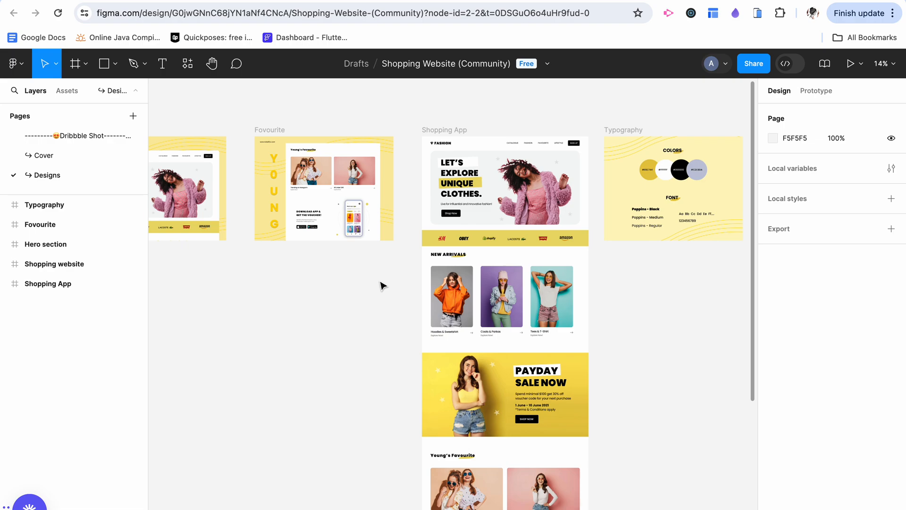
mouse_move(656, 374)
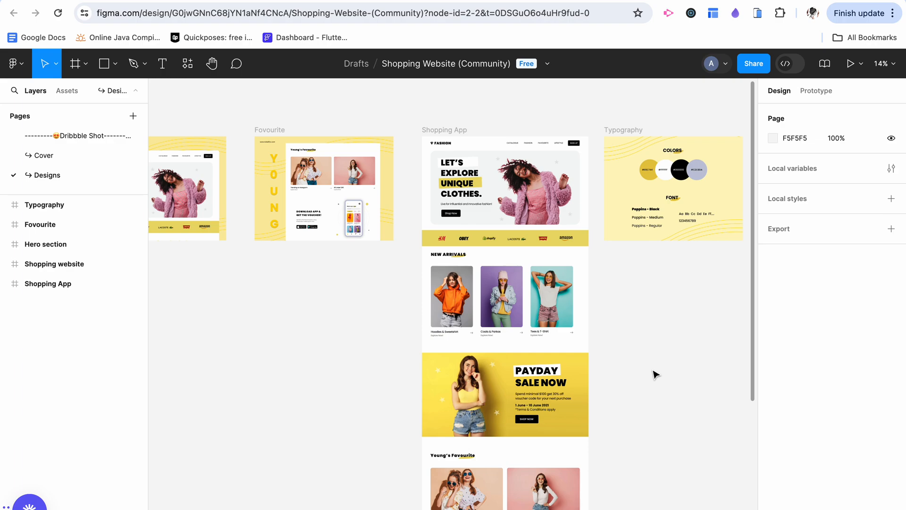
mouse_move(675, 378)
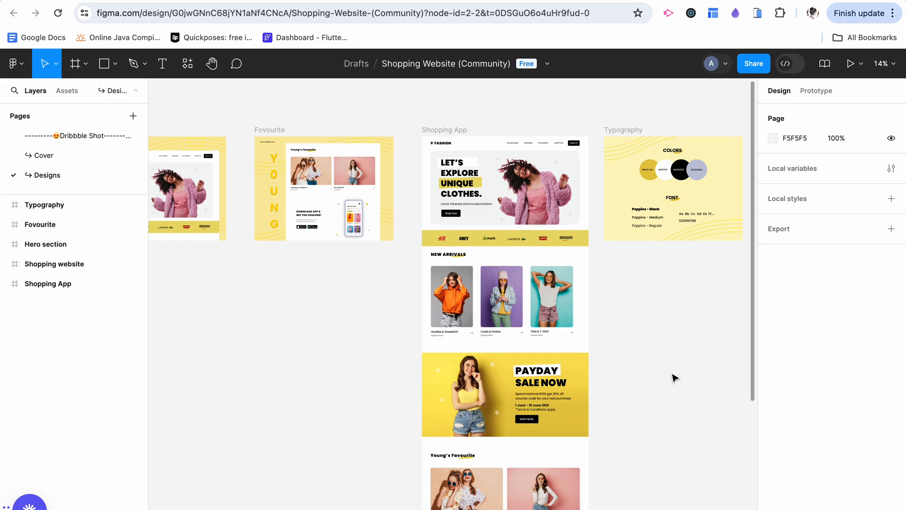
mouse_move(199, 4)
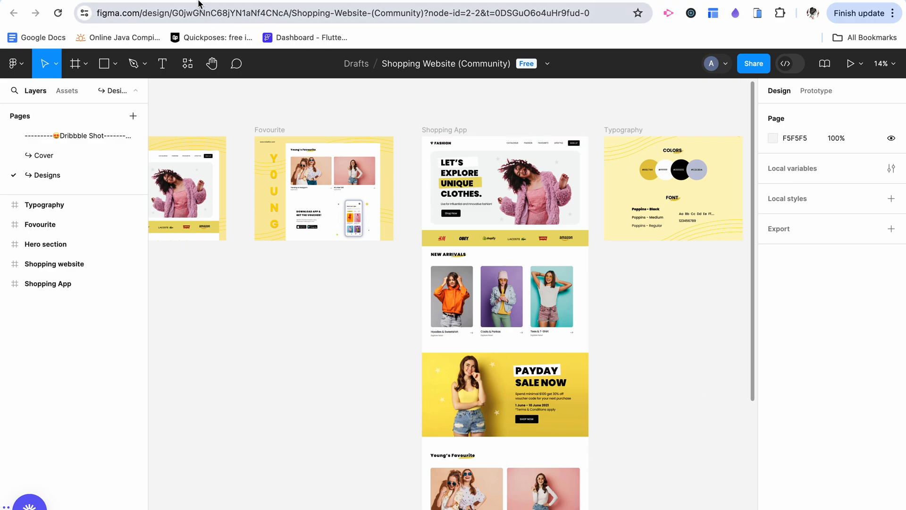
mouse_move(328, 255)
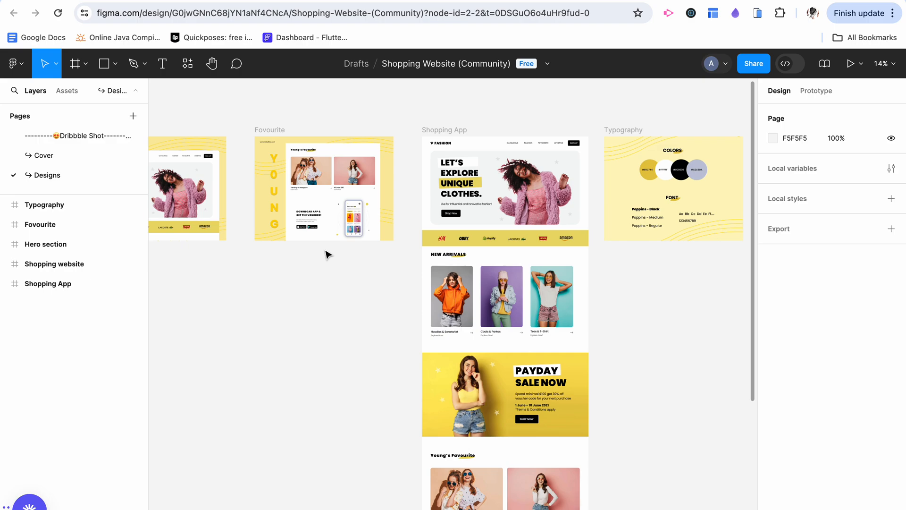
mouse_move(468, 275)
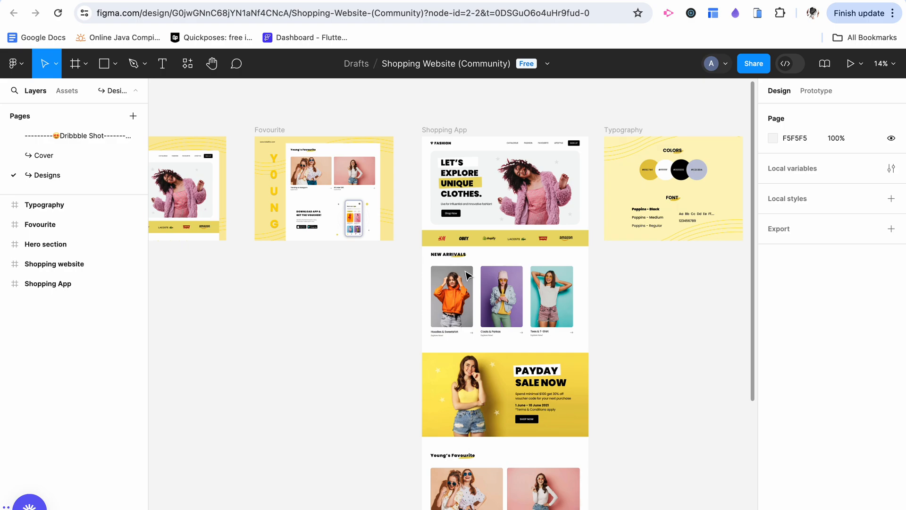
- Bring up Figma's main menu from the top-left toolbar of the Shopping Website file
left_click(504, 182)
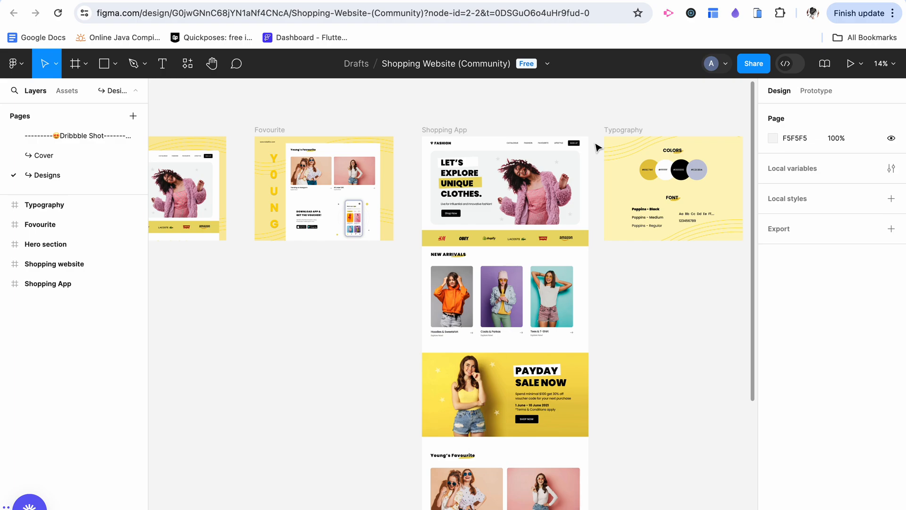
left_click(13, 63)
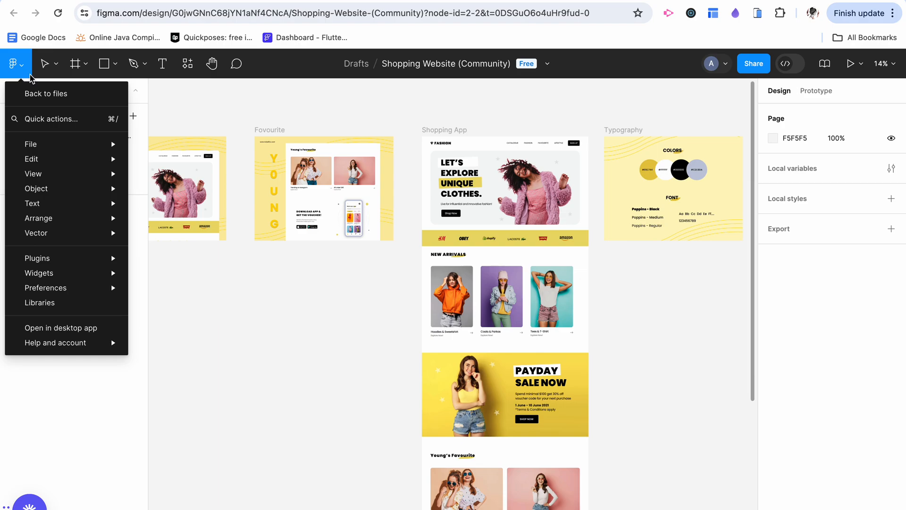
- Go back to the Drafts file browser and open the account settings from the account dropdown
left_click(46, 93)
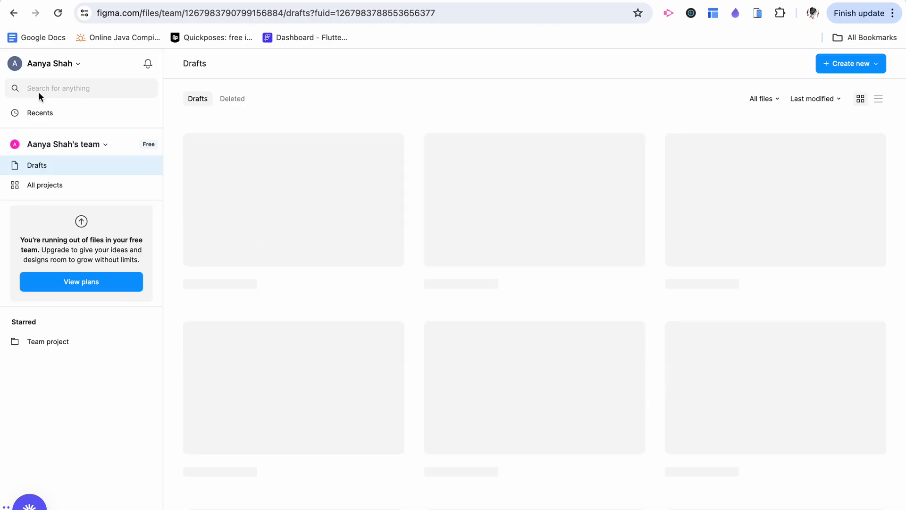
left_click(51, 63)
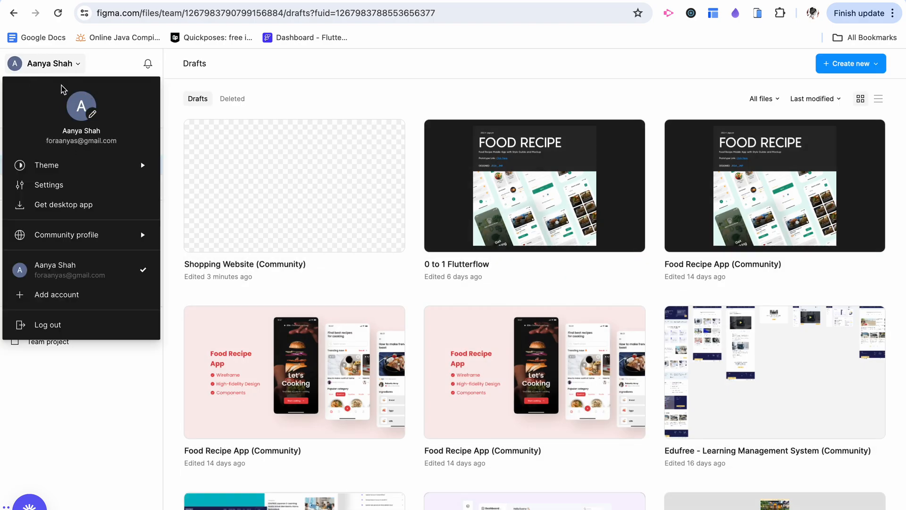
mouse_move(66, 235)
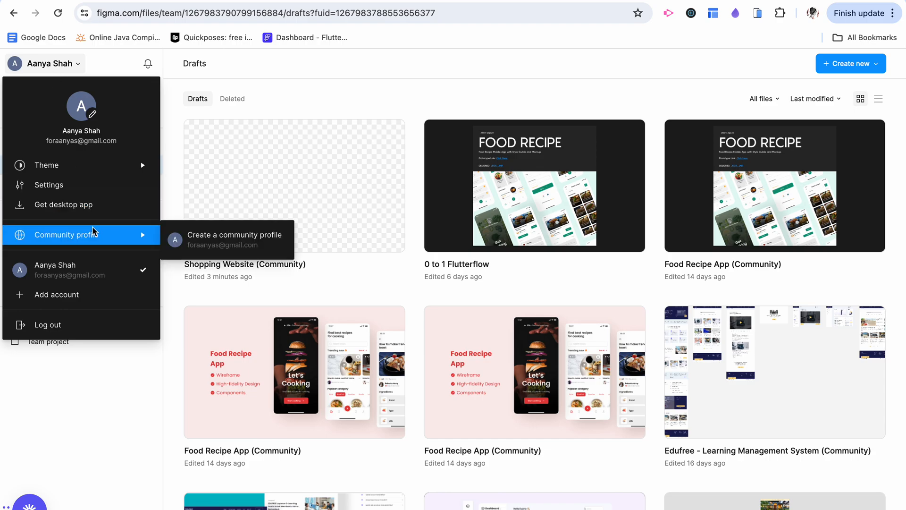
left_click(49, 185)
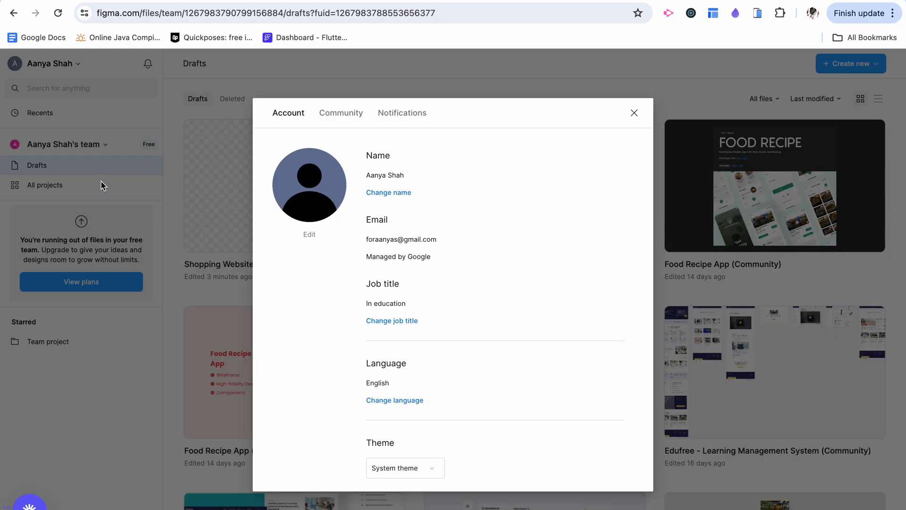
- Generate a personal access token named figmatest with File content kept Read-only, then close Settings
scroll("down", 3)
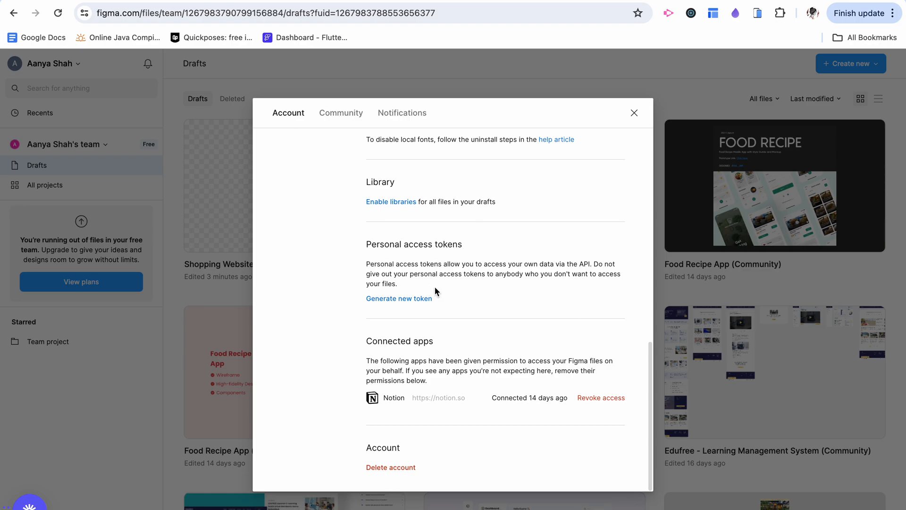
double_click(413, 244)
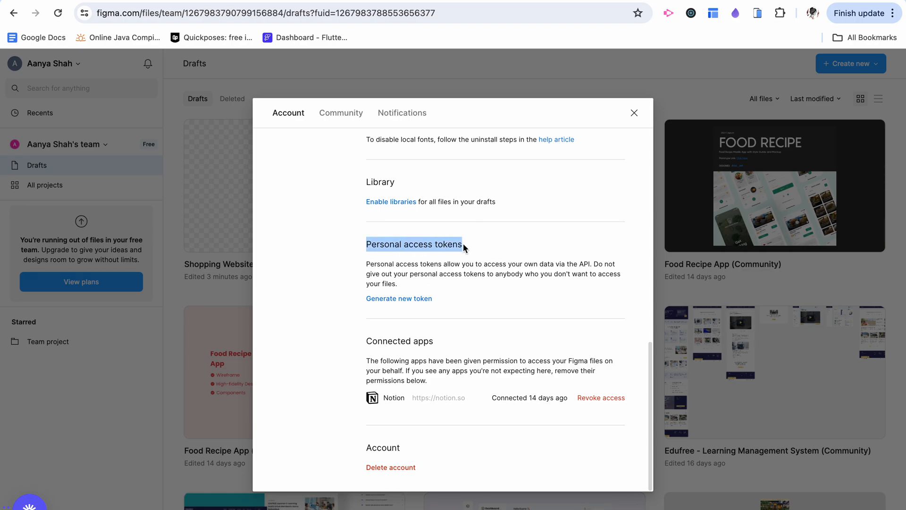
left_click(399, 298)
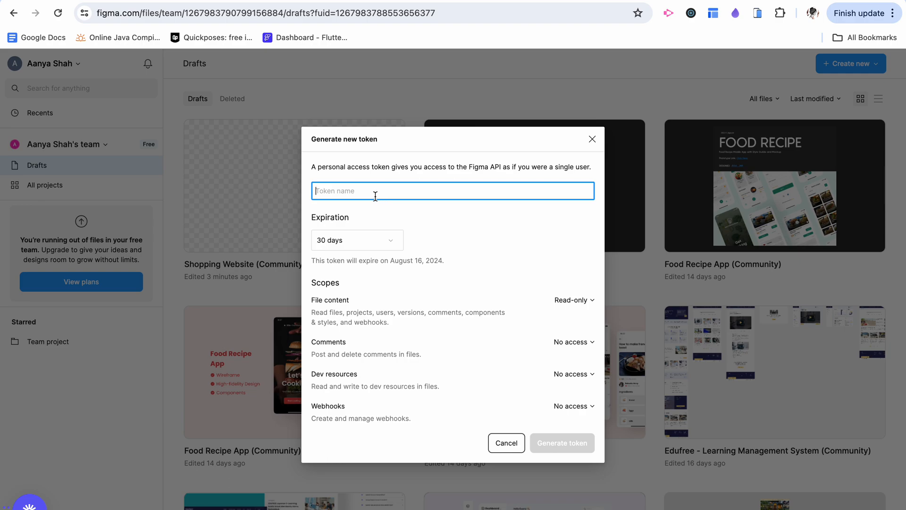
type("figmatest")
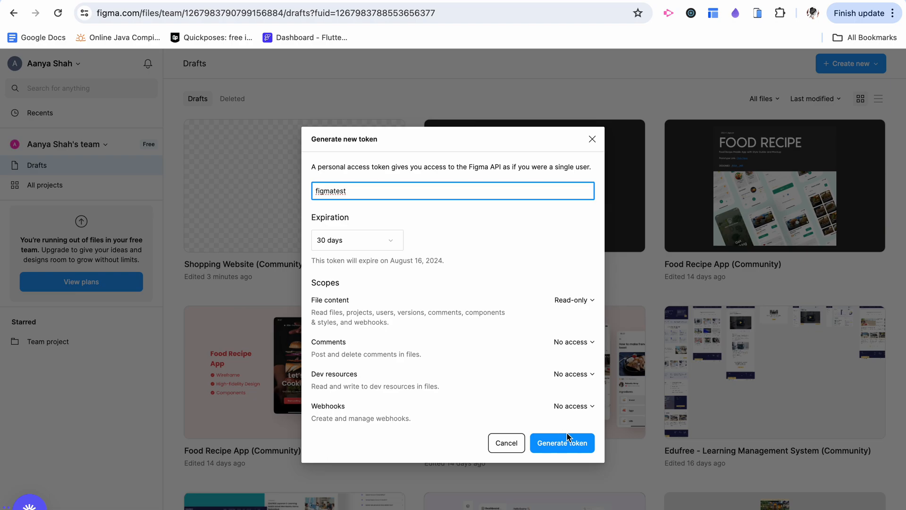
left_click(573, 300)
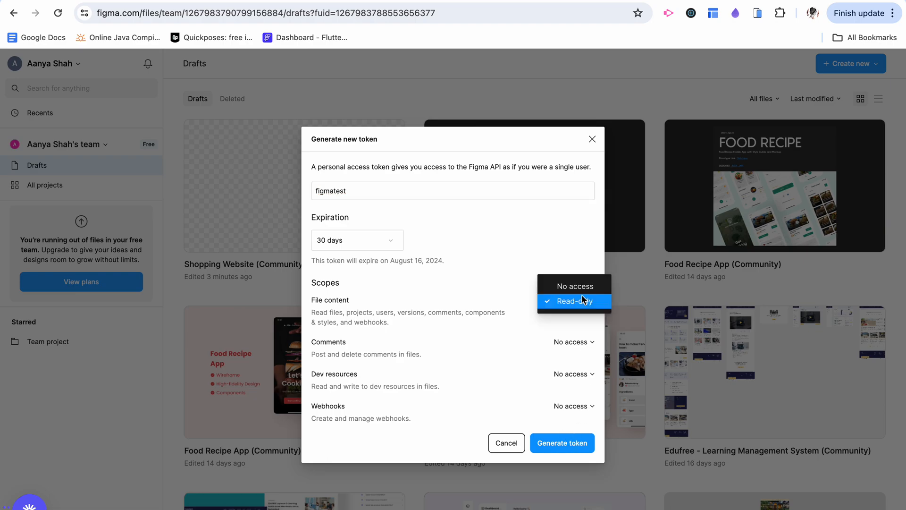
left_click(575, 301)
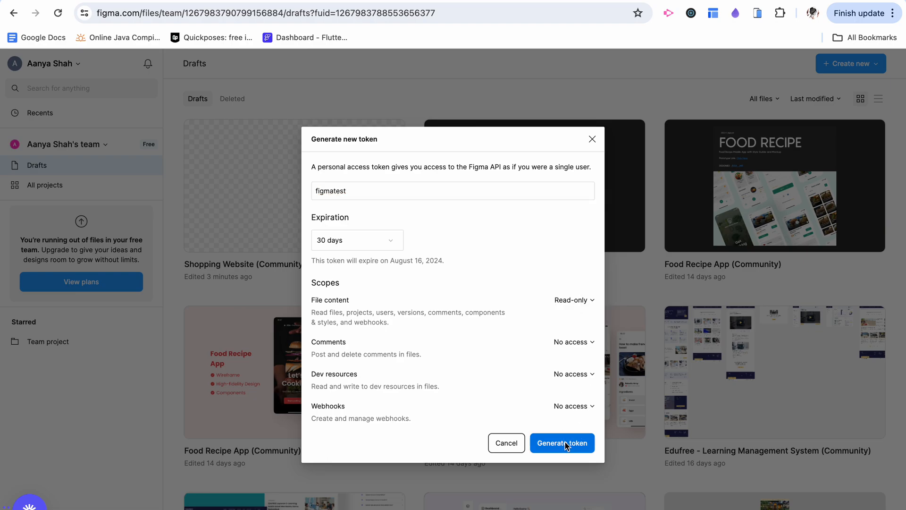
left_click(561, 443)
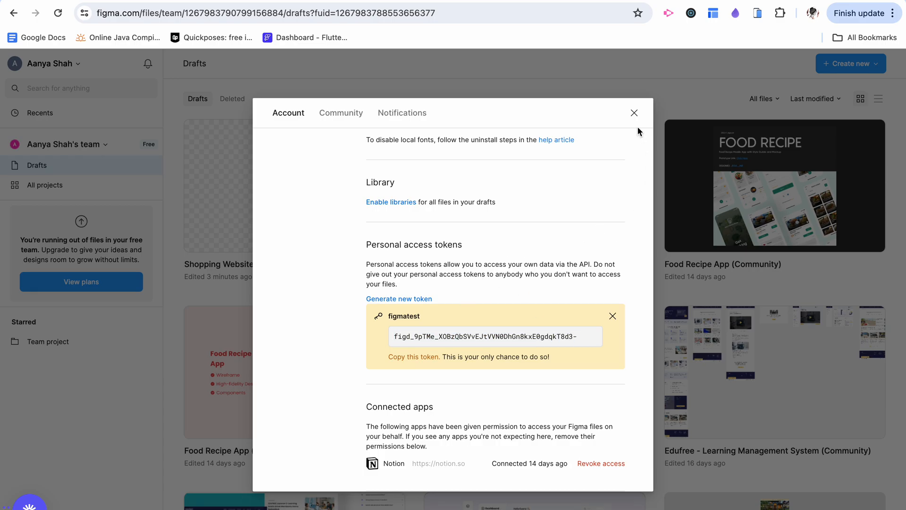
left_click(634, 112)
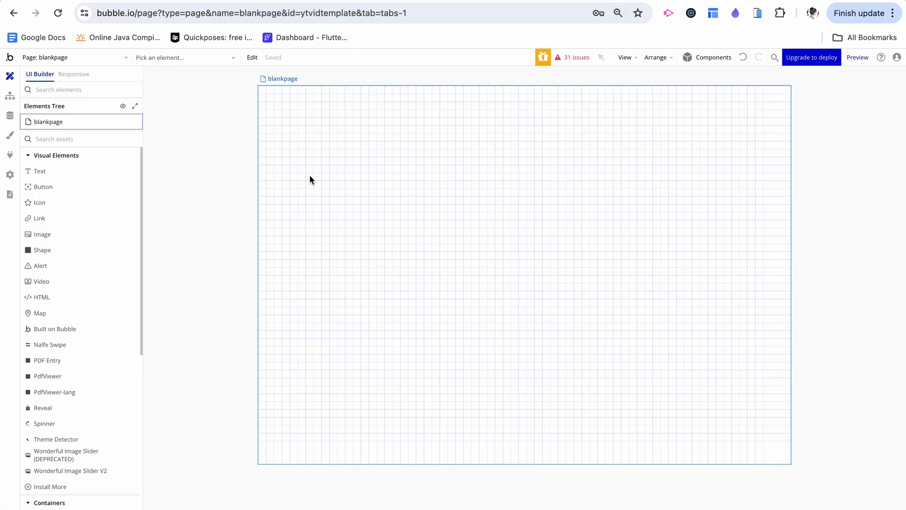
- Show the General tab of Bubble's app settings scrolled to the Design Import section
left_click(9, 175)
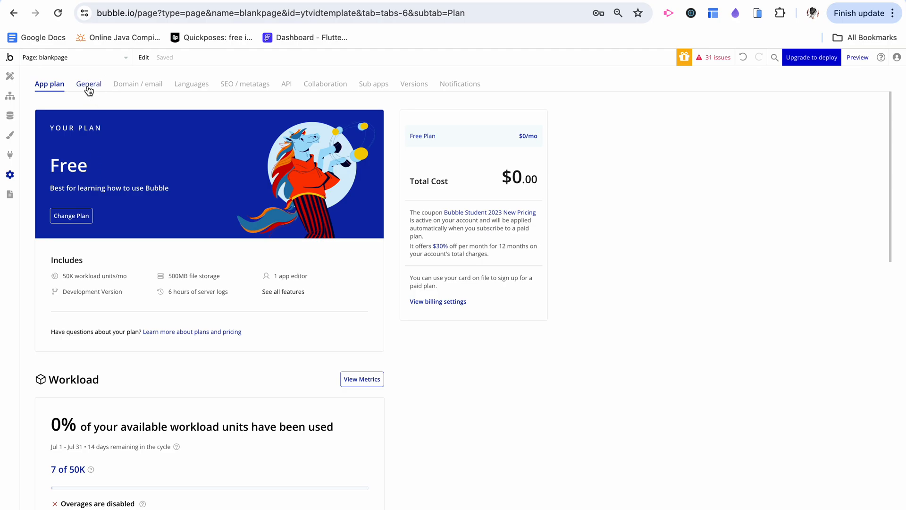
left_click(88, 83)
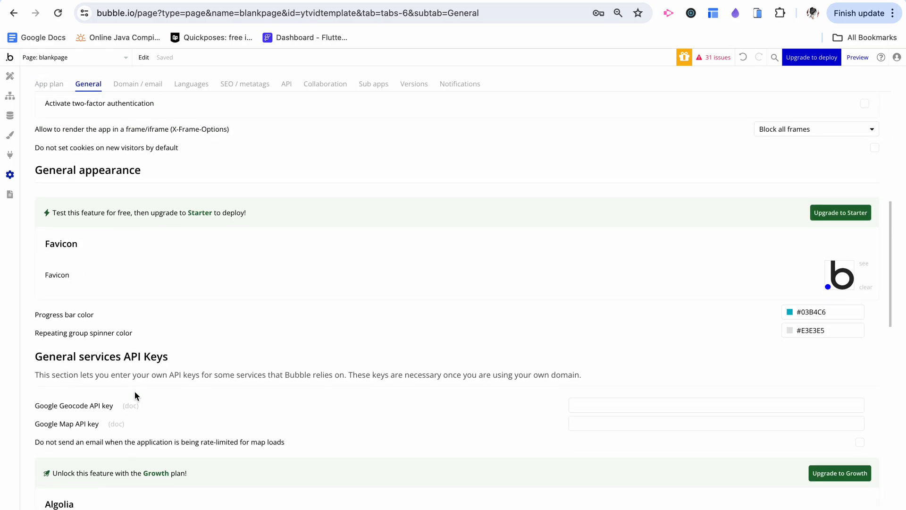
scroll("down", 3)
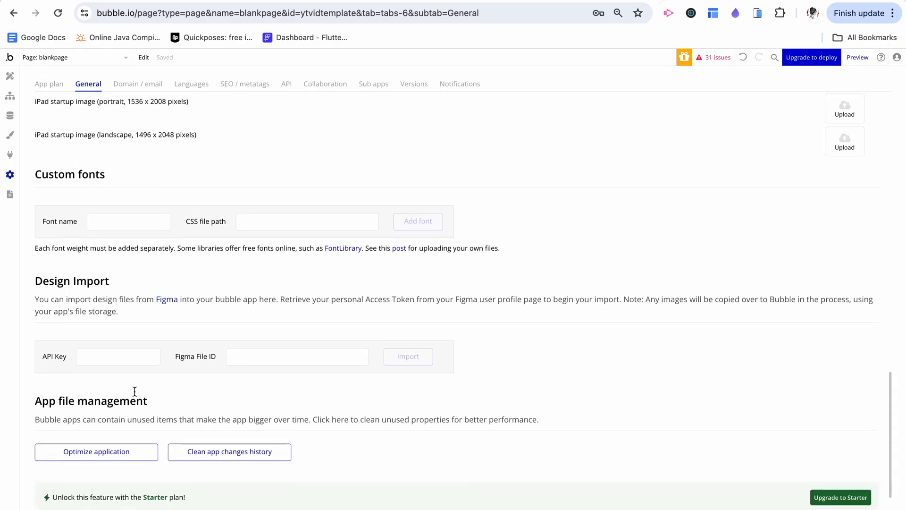
scroll("down", 3)
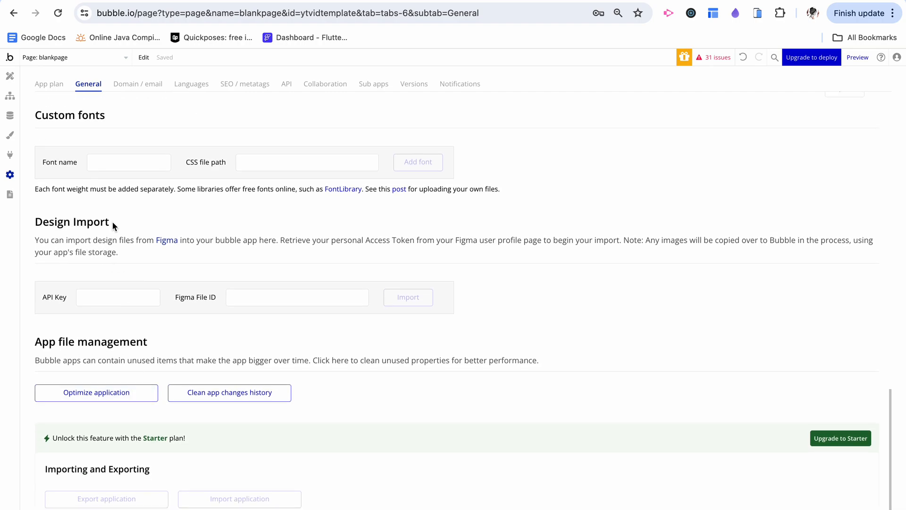
mouse_move(48, 306)
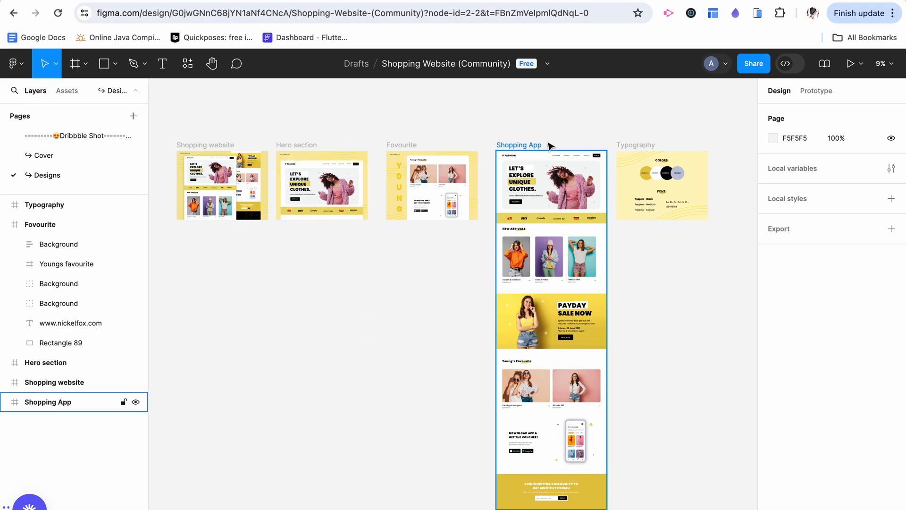
mouse_move(526, 150)
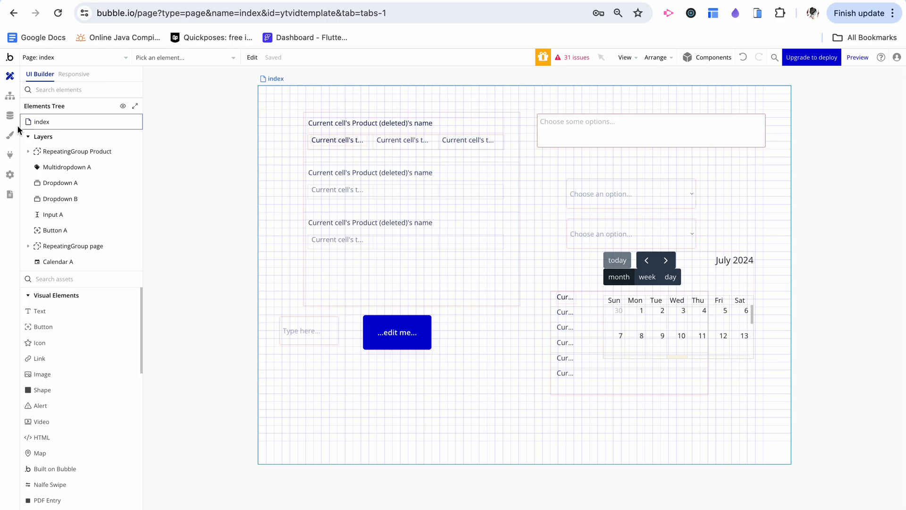
- Return to the Design Import section and point out the Figma file ID field
left_click(9, 174)
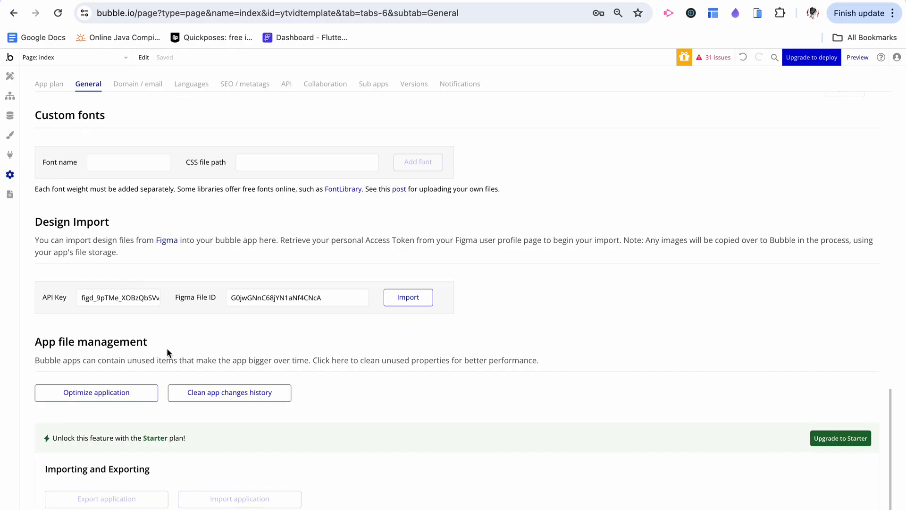
scroll("down", 3)
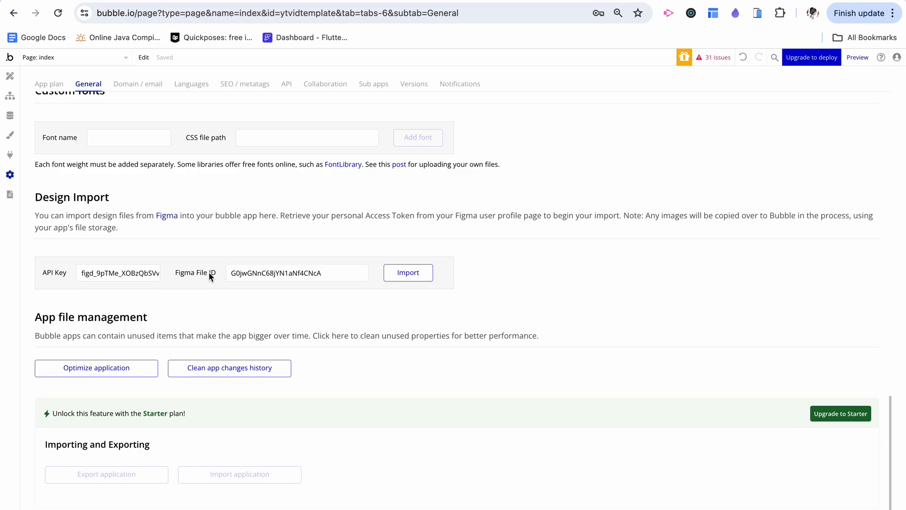
left_click(408, 272)
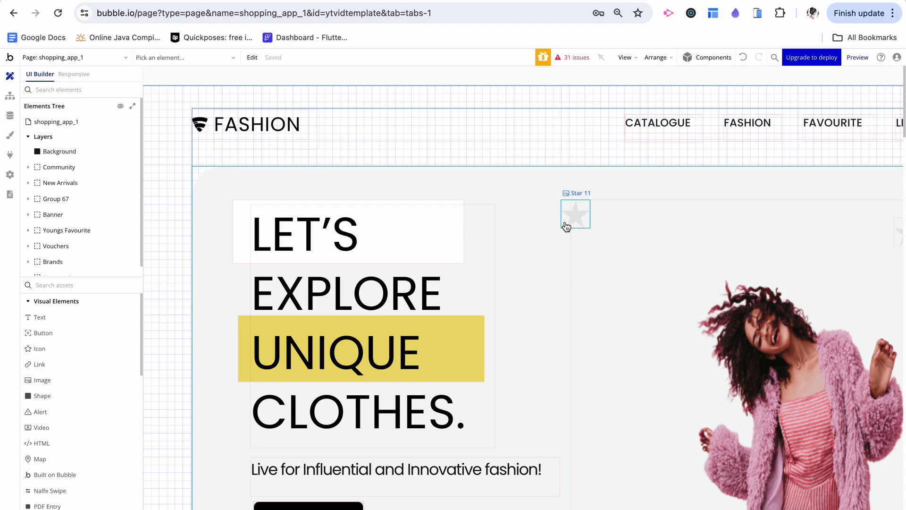
left_click(618, 12)
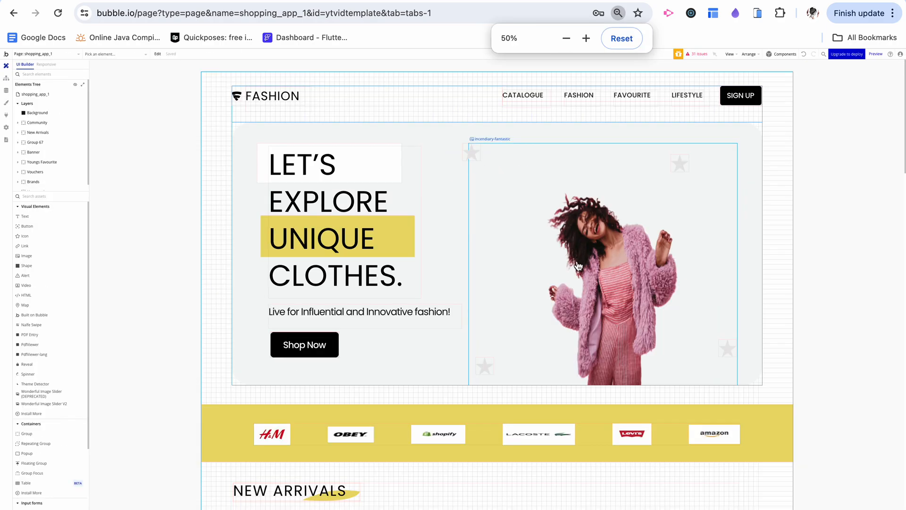
scroll("down", 3)
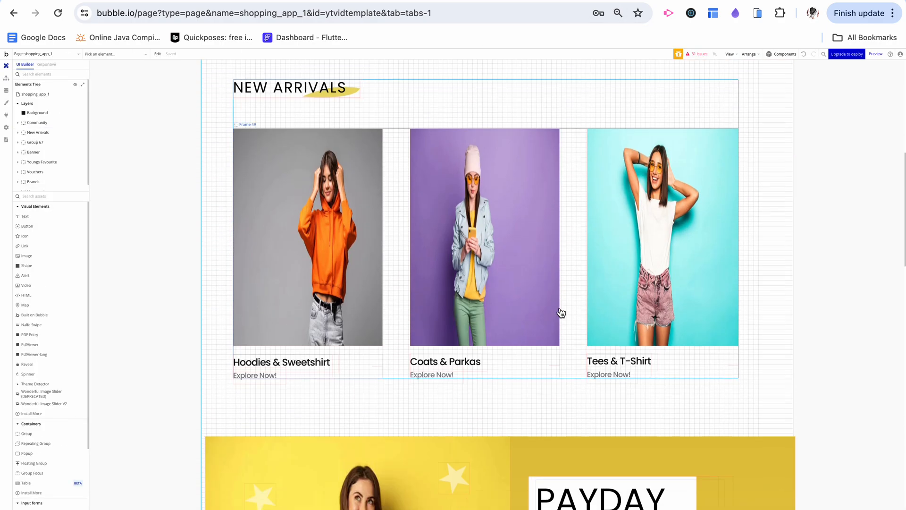
scroll("down", 3)
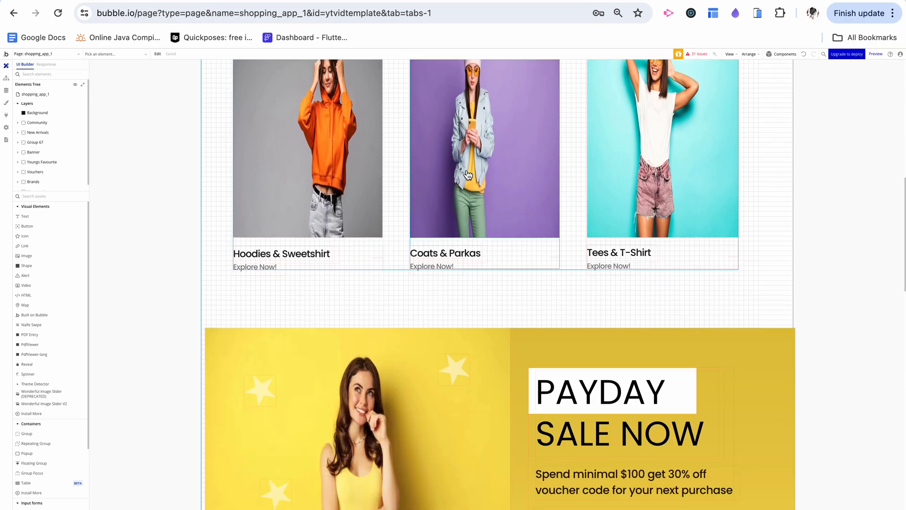
scroll("down", 3)
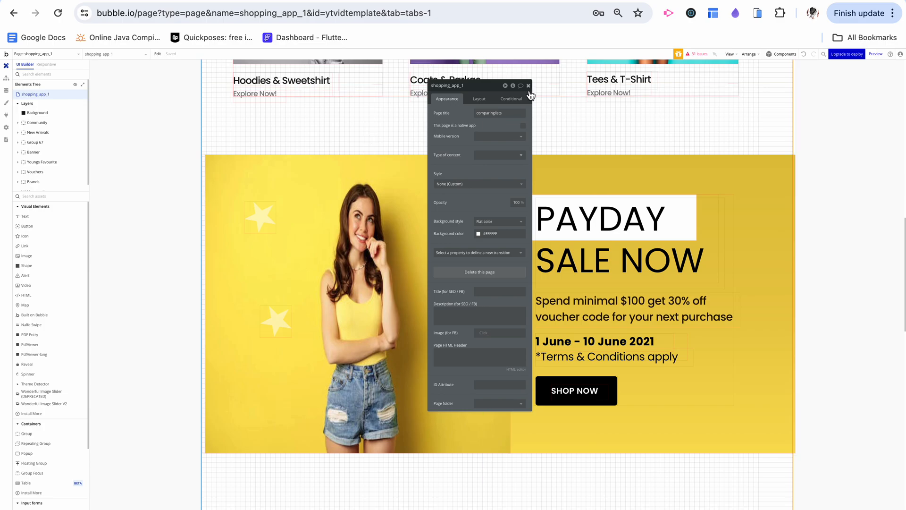
left_click(527, 86)
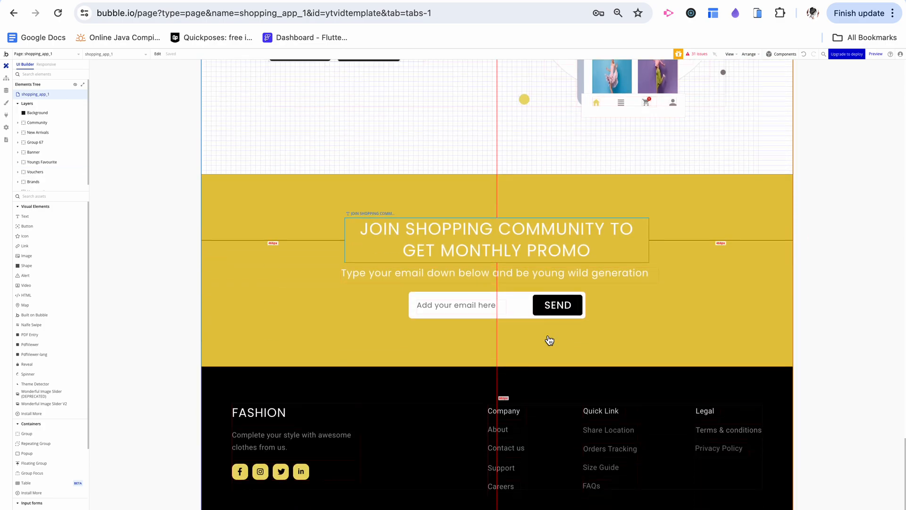
scroll("up", 3)
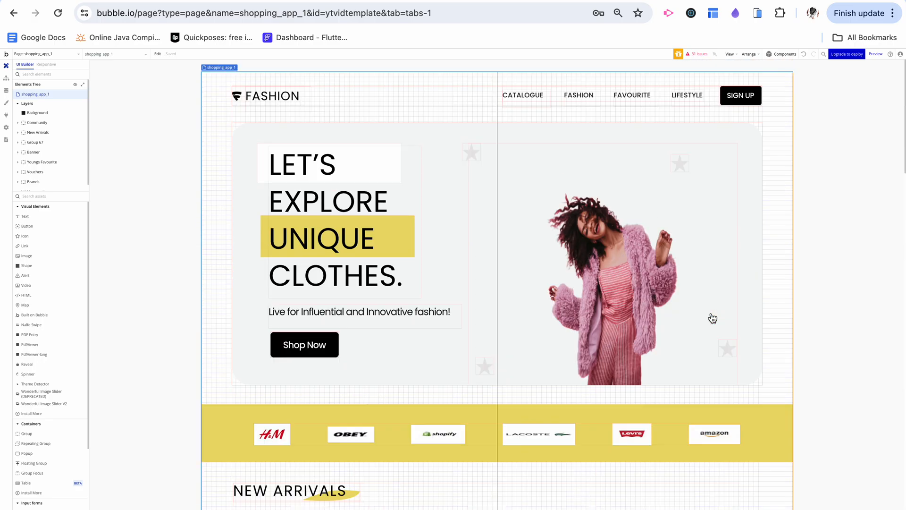
mouse_move(213, 102)
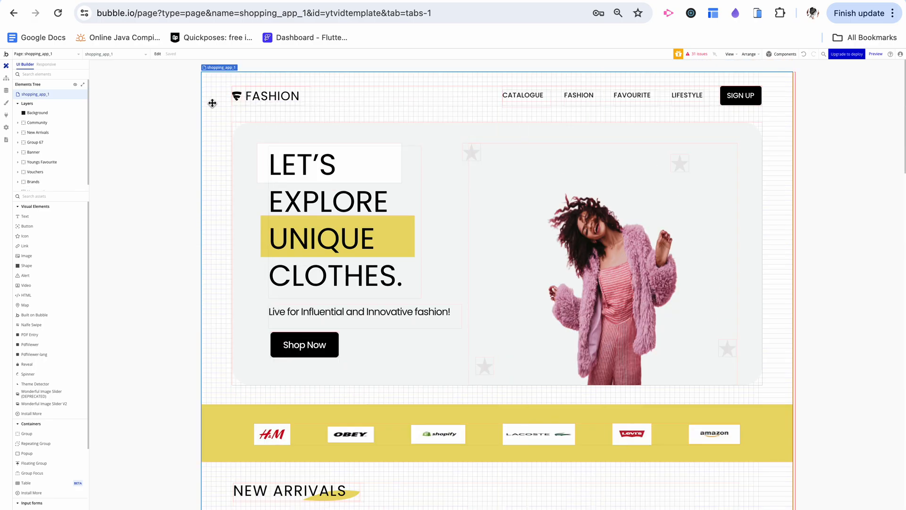
left_click(617, 12)
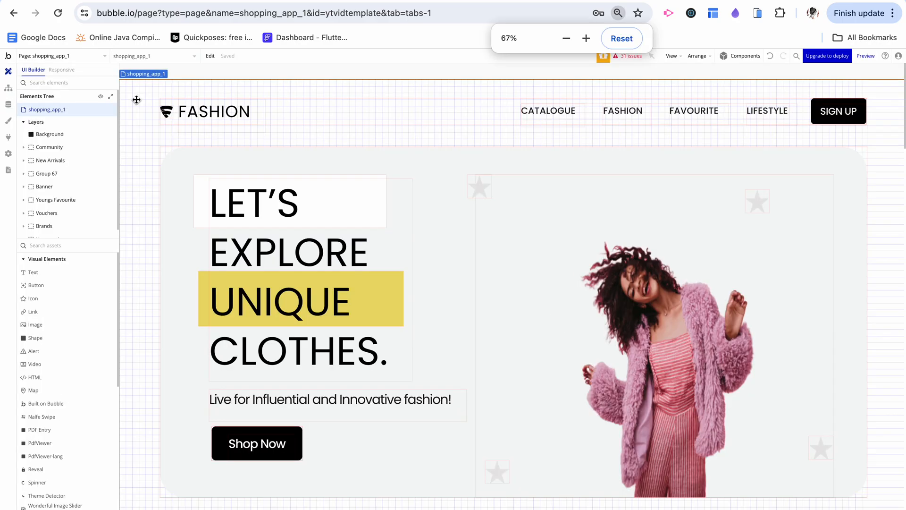
left_click(587, 38)
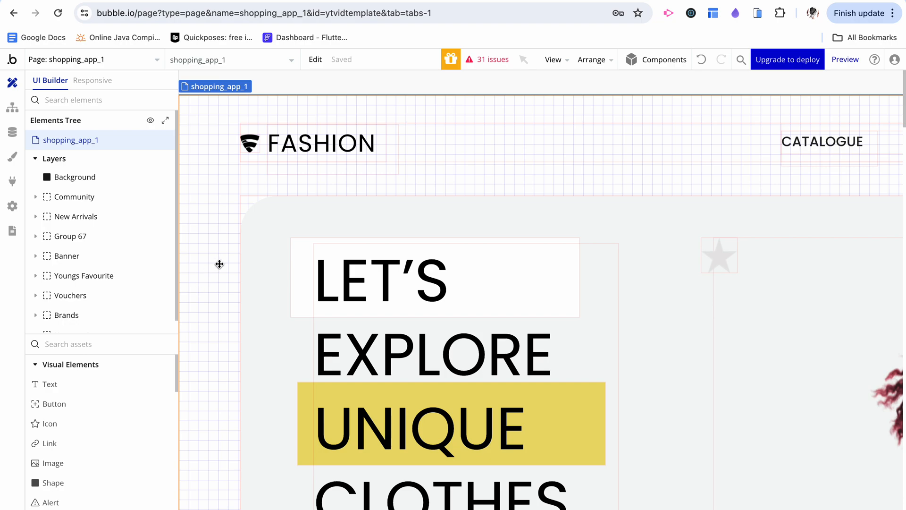
left_click(92, 80)
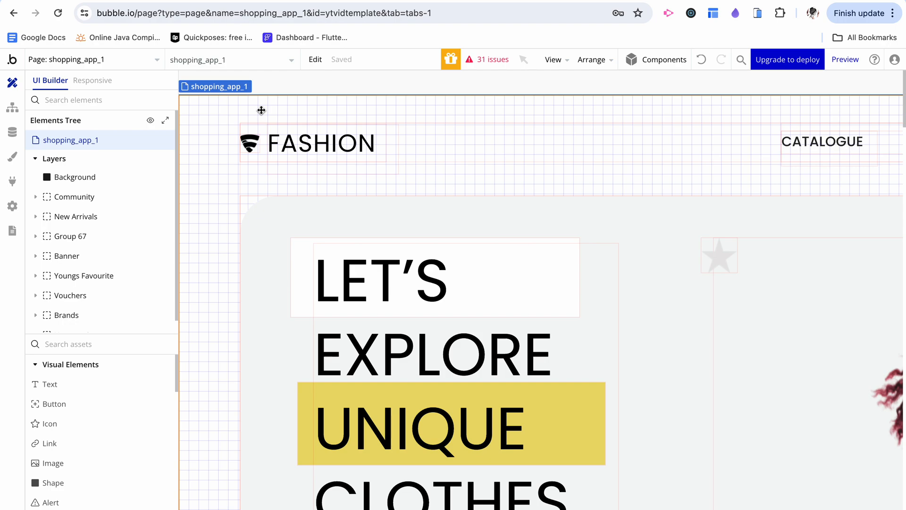
mouse_move(248, 108)
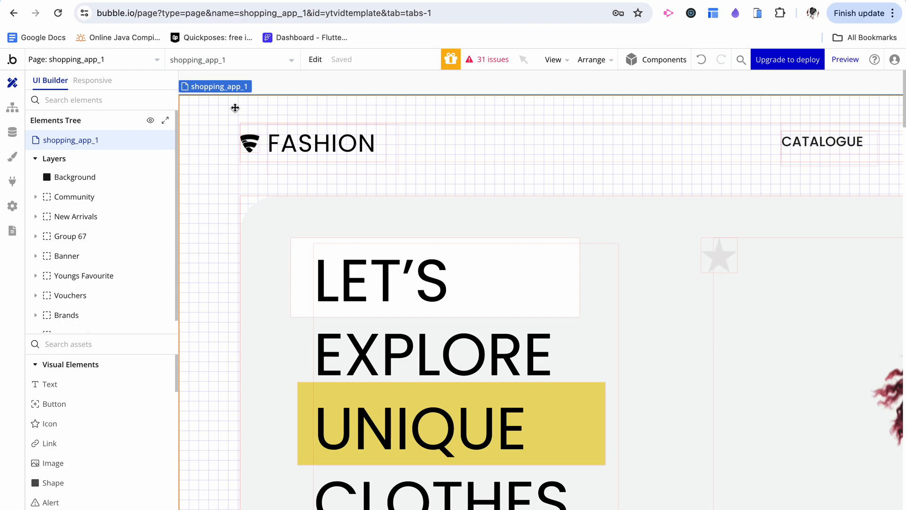
mouse_move(845, 59)
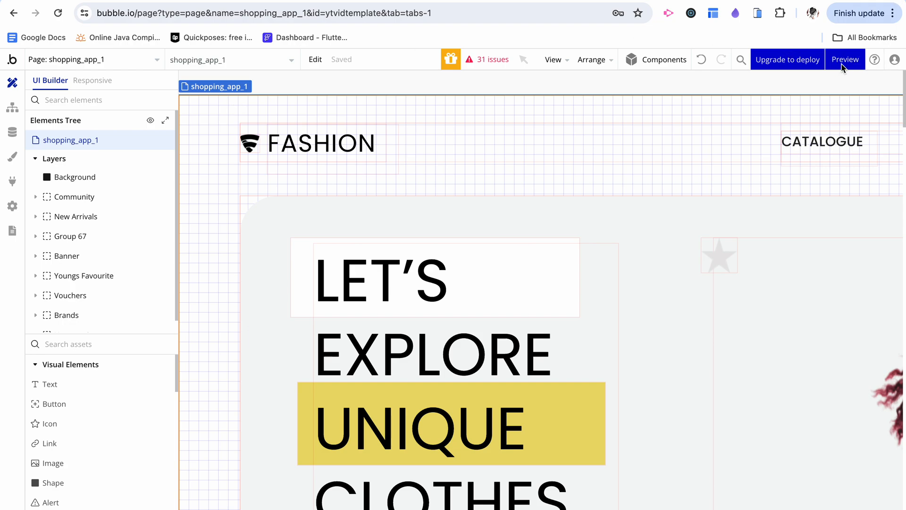
- Run a live preview of shopping_app_1 and look through its header, hero, categories and sale banner
left_click(845, 60)
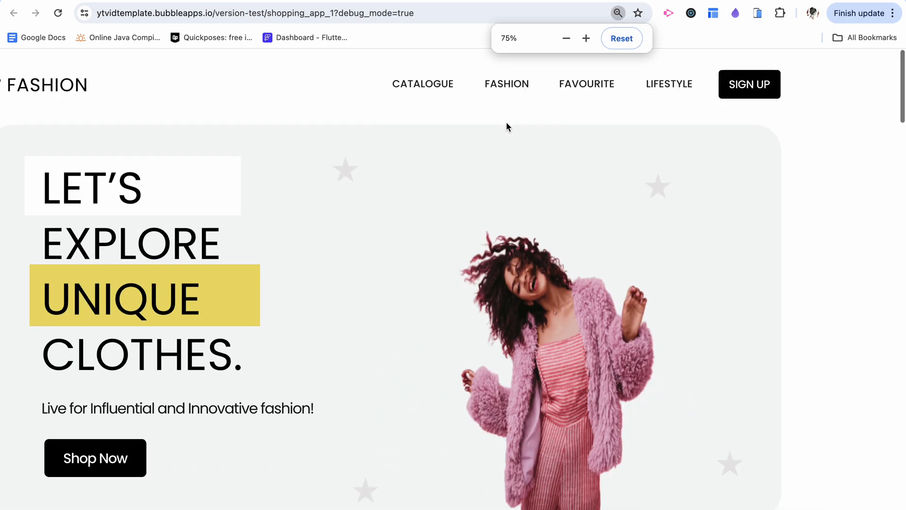
scroll("down", 3)
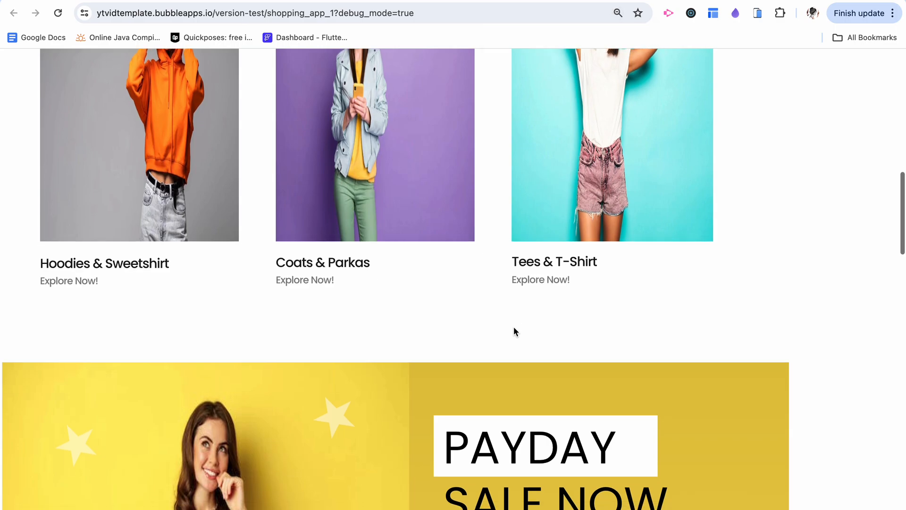
scroll("up", 3)
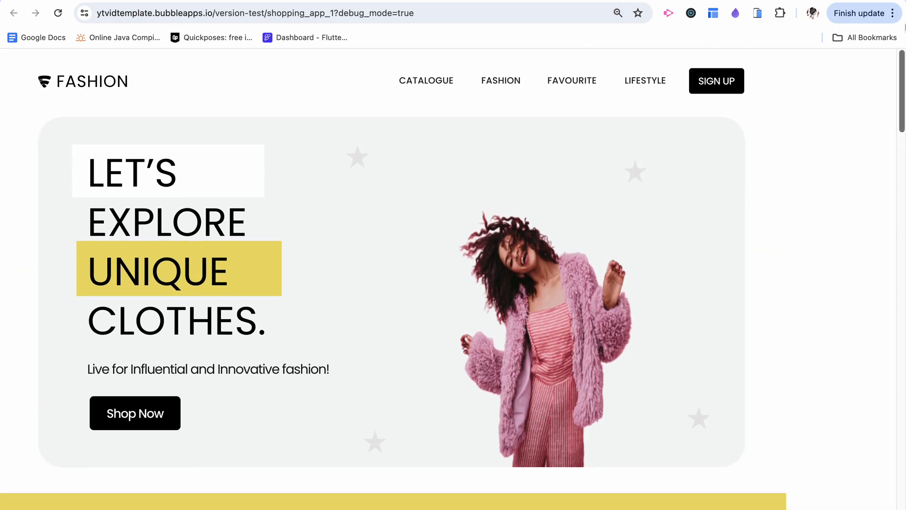
- Use Chrome Developer Tools' responsive mode at 320 px and 1430 px to show the page overflowing
left_click(892, 12)
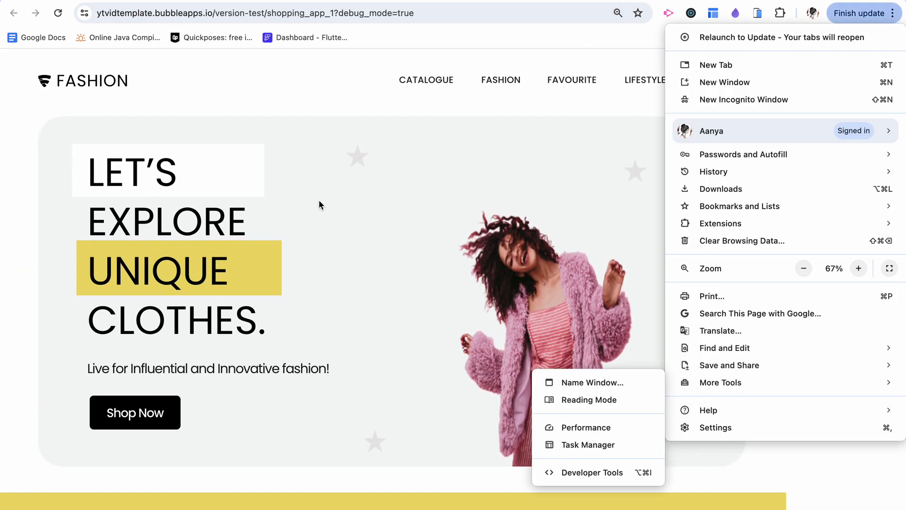
mouse_move(614, 416)
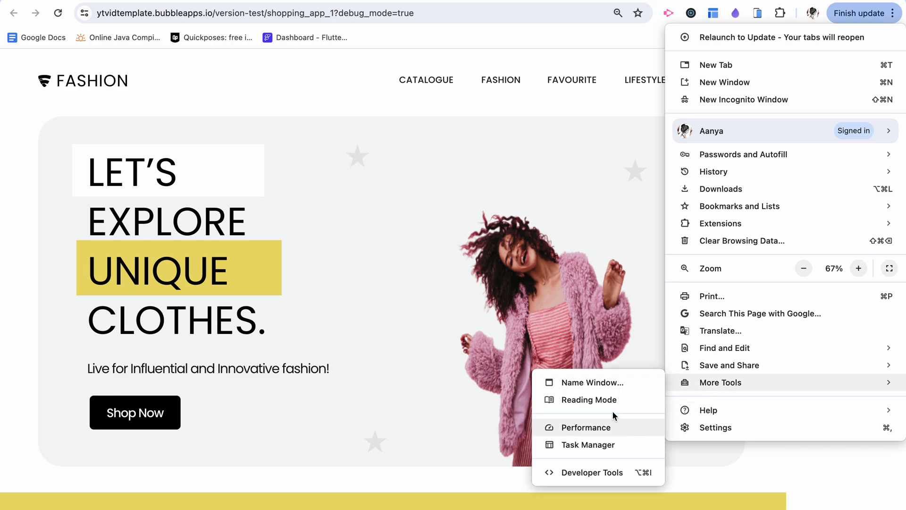
mouse_move(589, 475)
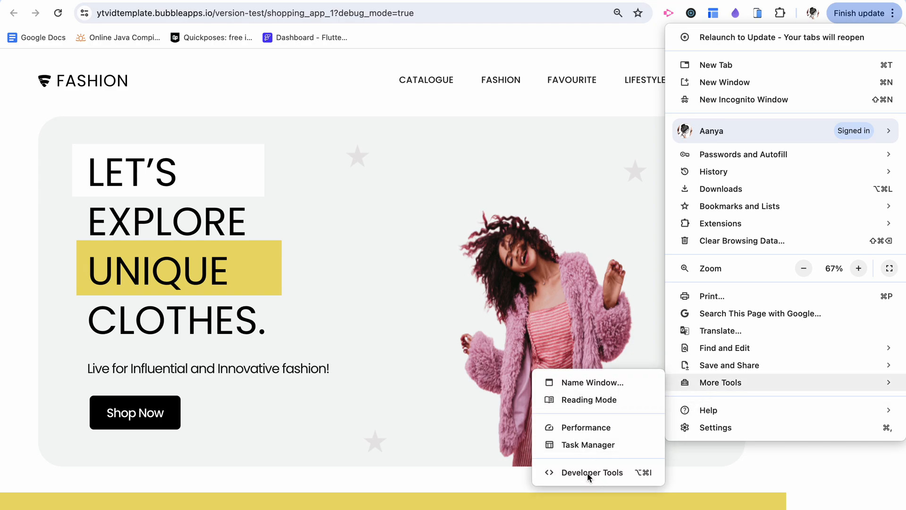
left_click(591, 472)
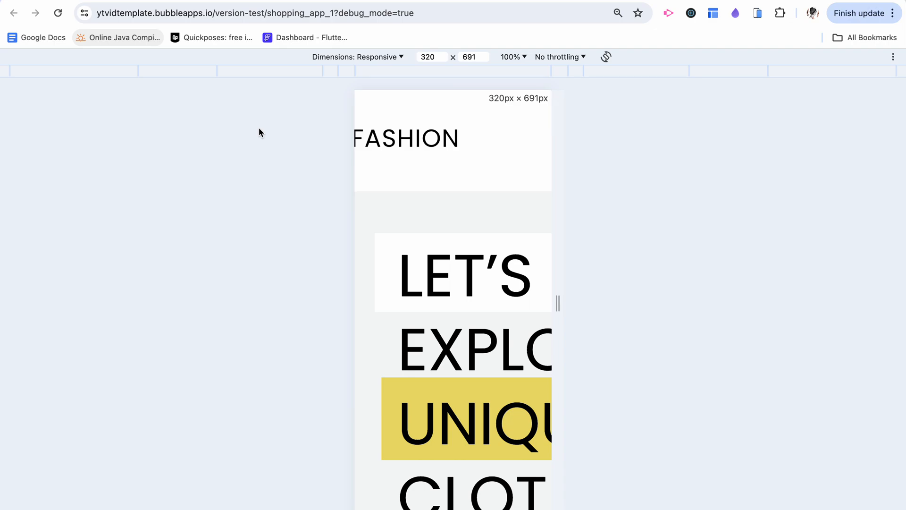
left_click(617, 13)
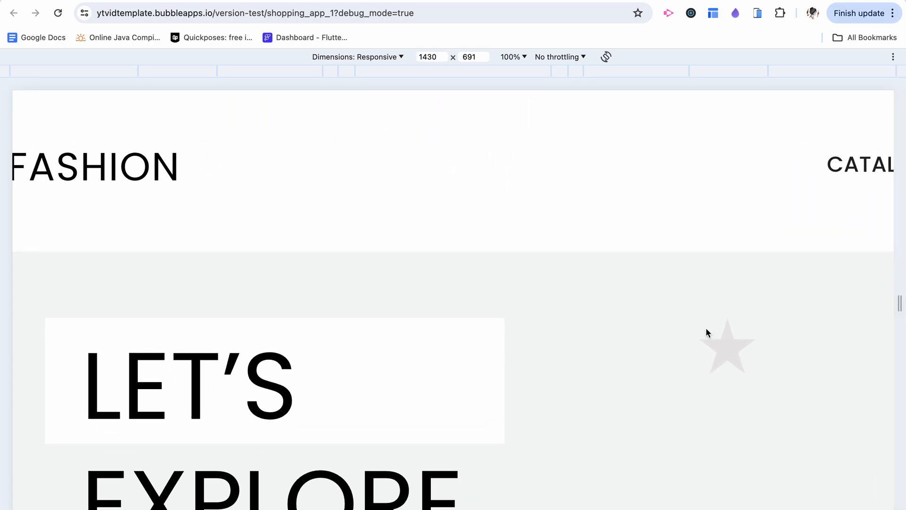
scroll("down", 3)
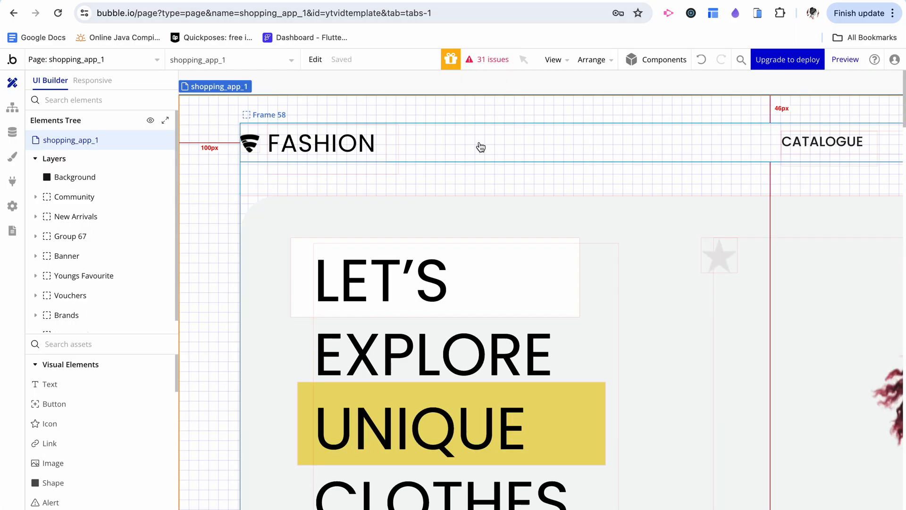
- Inspect Frame 58, Ellipse 1 and Frame 49 in the Elements Tree, then switch back to the preview
left_click(269, 114)
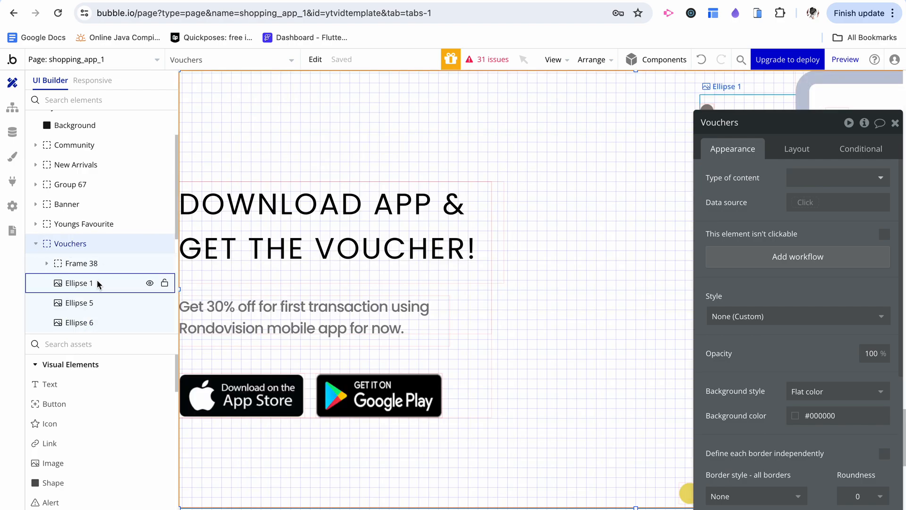
left_click(82, 263)
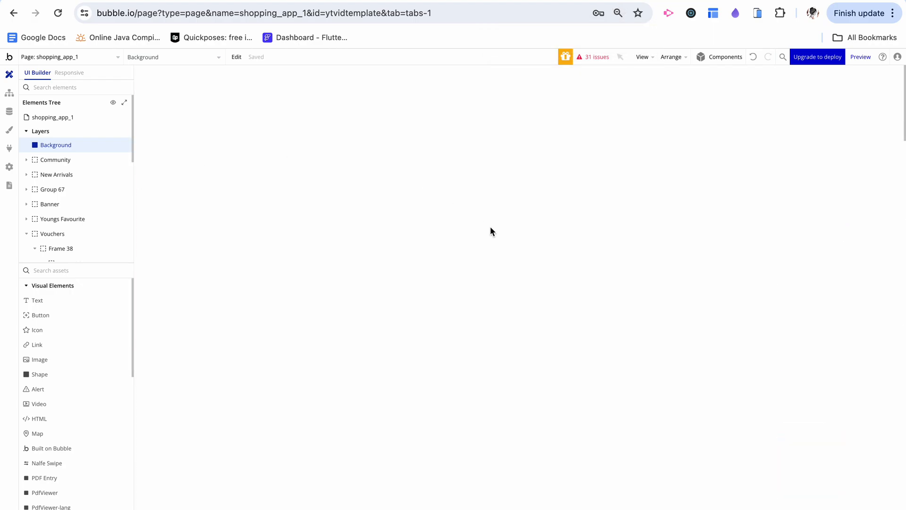
left_click(57, 174)
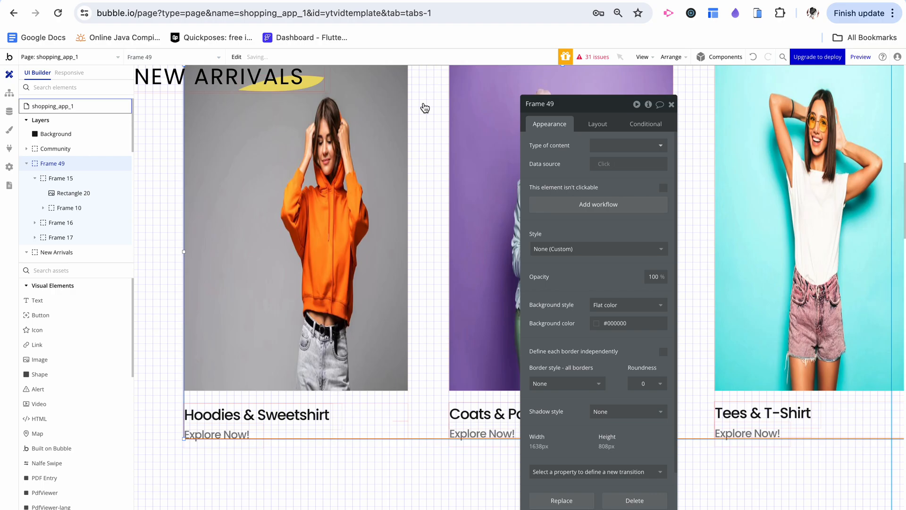
left_click(860, 57)
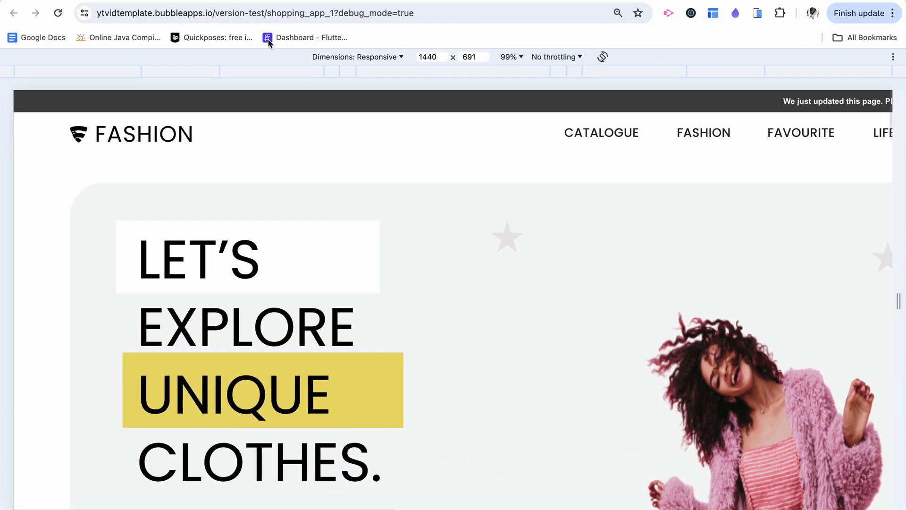
mouse_move(264, 220)
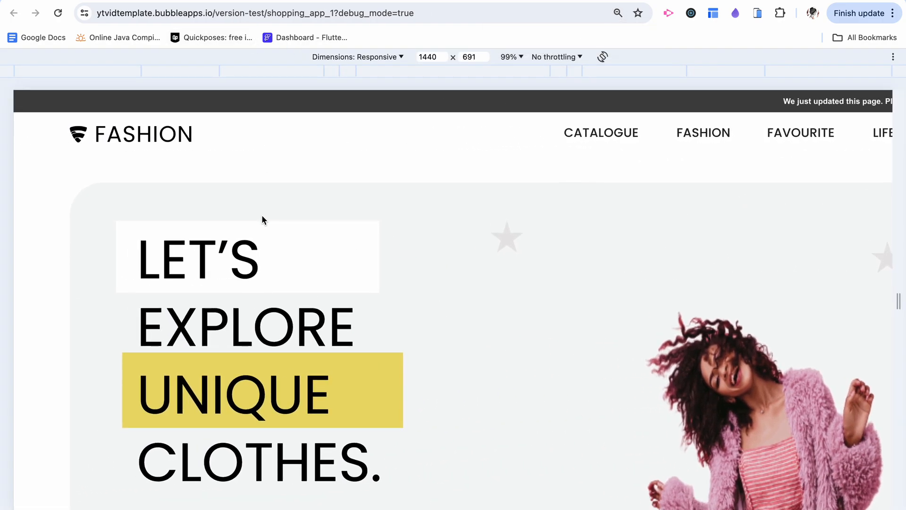
mouse_move(595, 145)
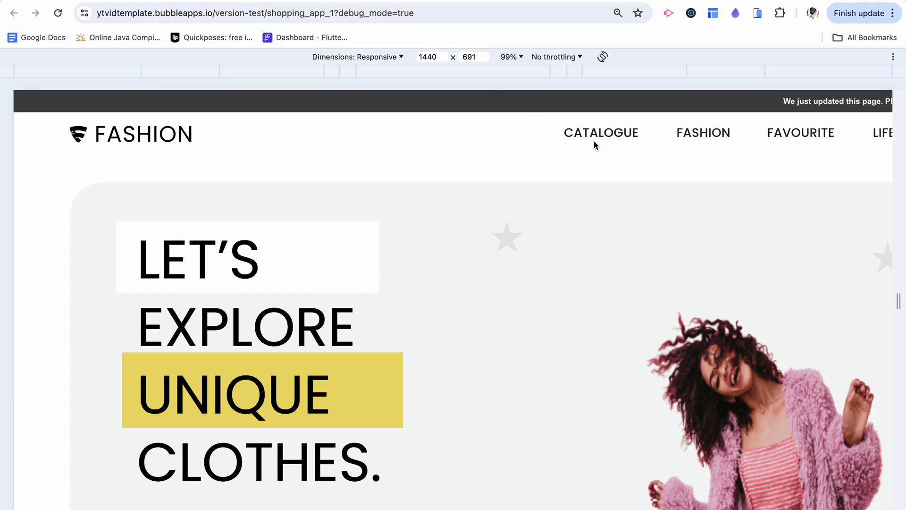
mouse_move(256, 5)
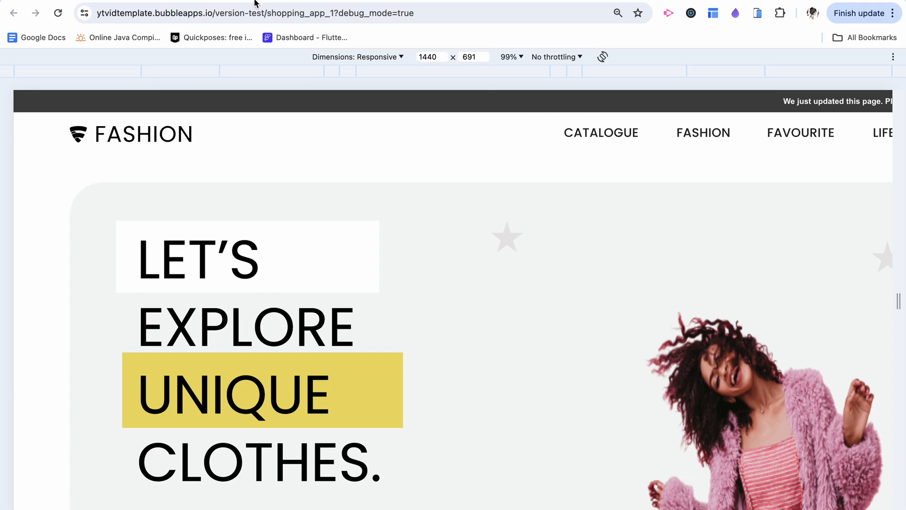